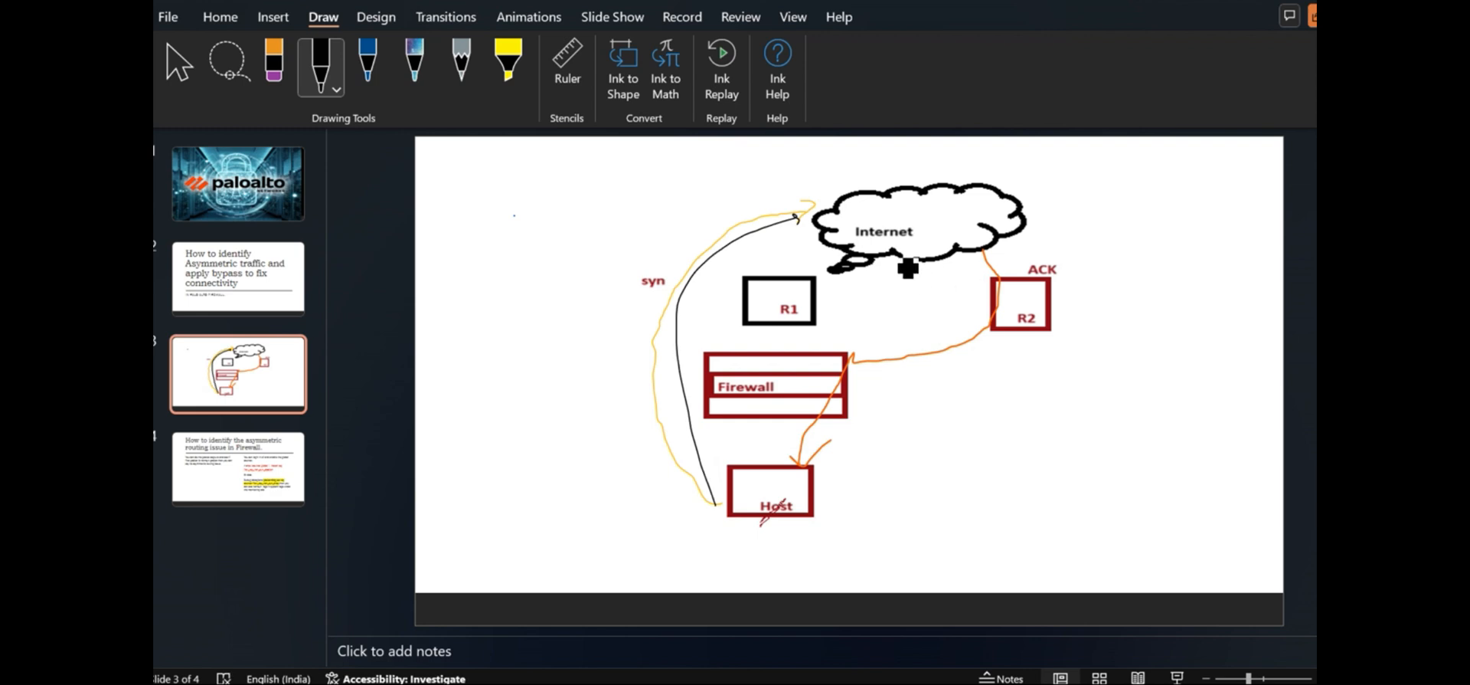
mouse_move(873, 365)
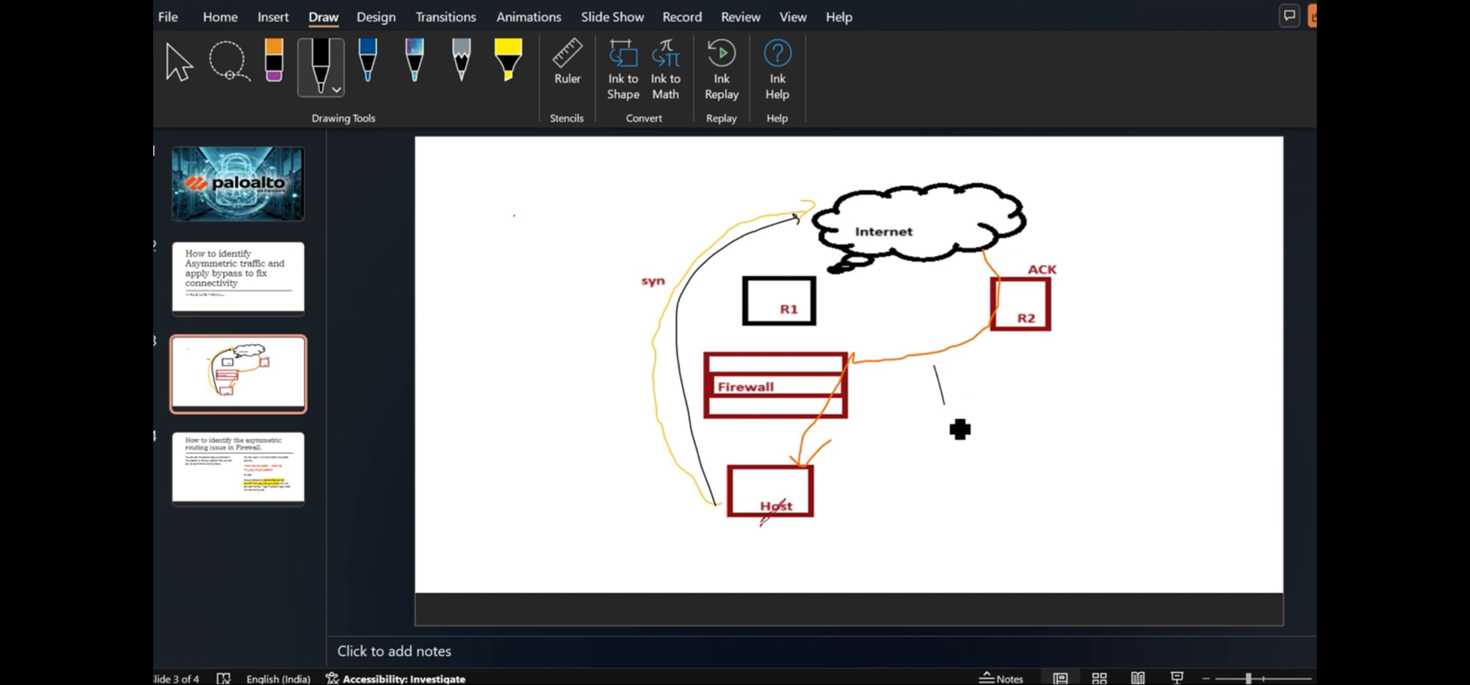
Ink a black return-traffic arrow from the Internet cloud past R2 down to the Host box.
left_click_drag(937, 356, 1059, 404)
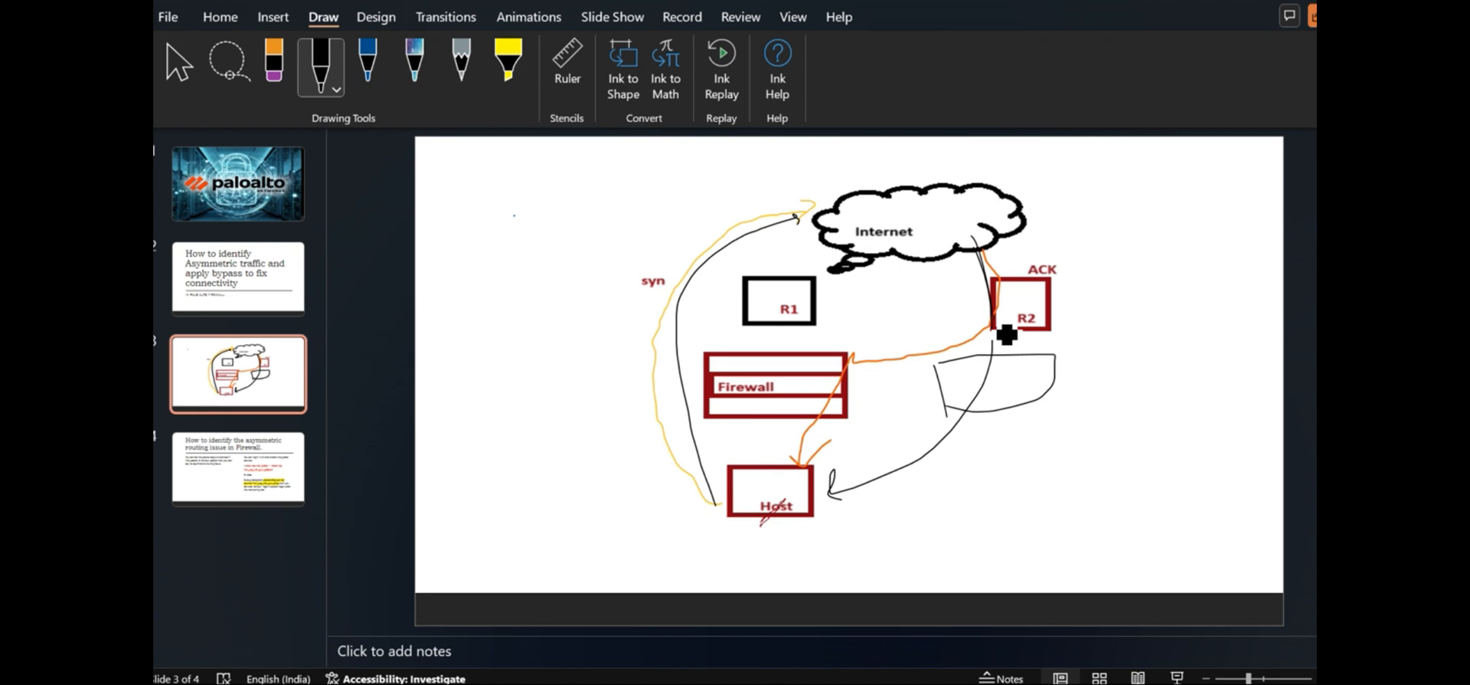
left_click_drag(1007, 333, 802, 479)
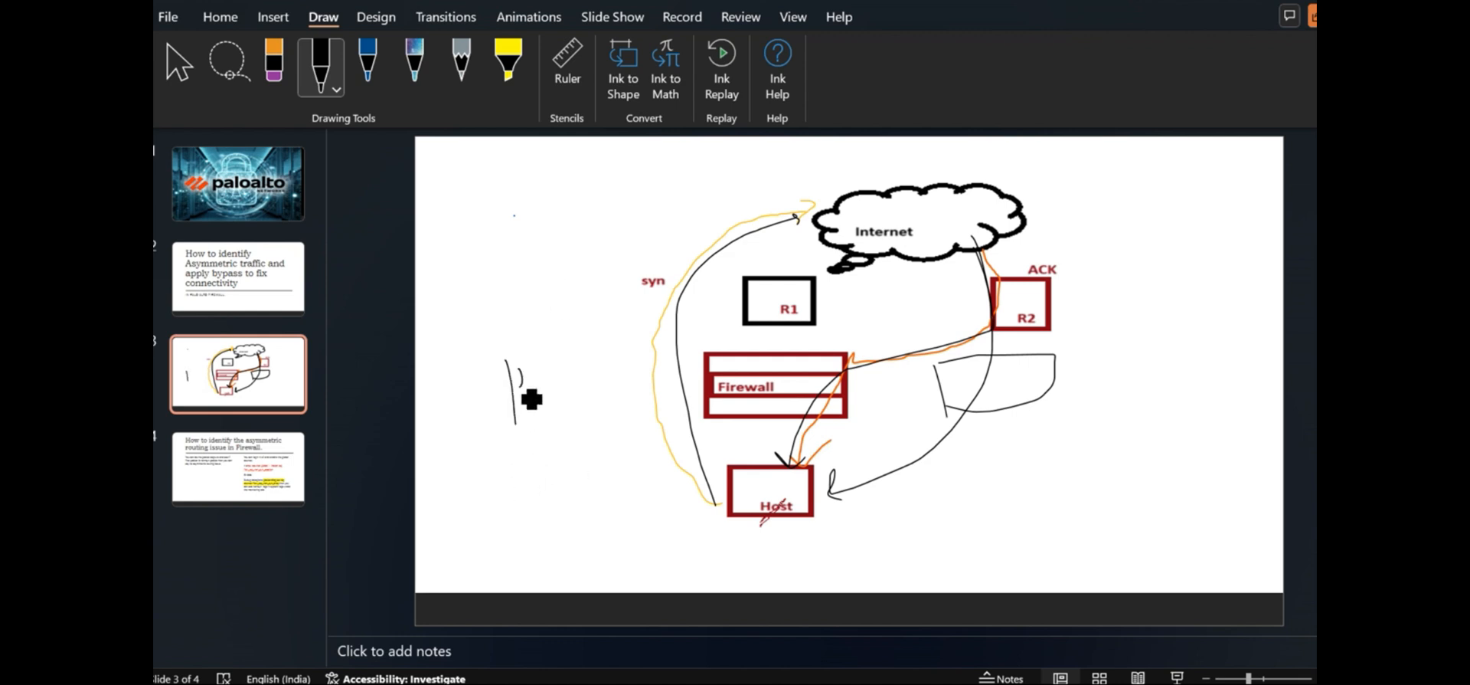
Handwrite 'Path different' to the left of the Firewall box on slide 3.
left_click_drag(510, 366, 563, 389)
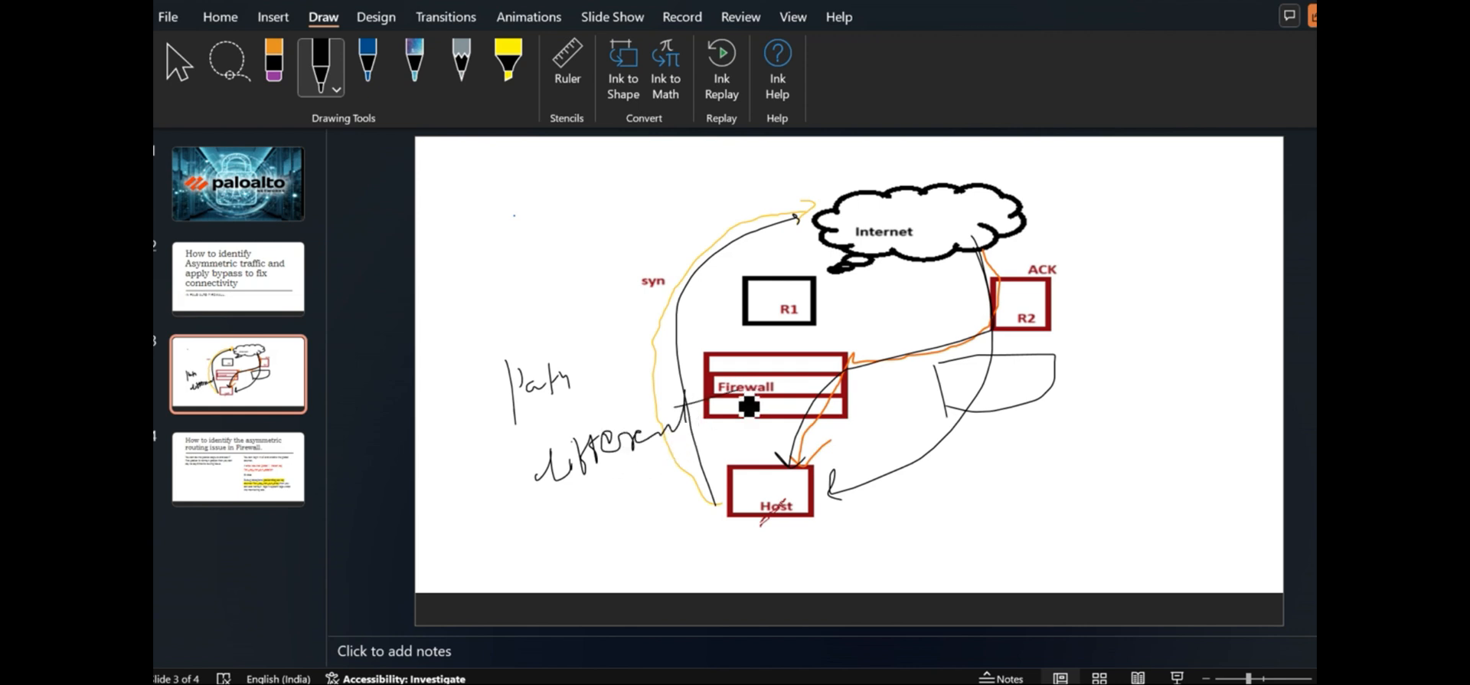
mouse_move(596, 485)
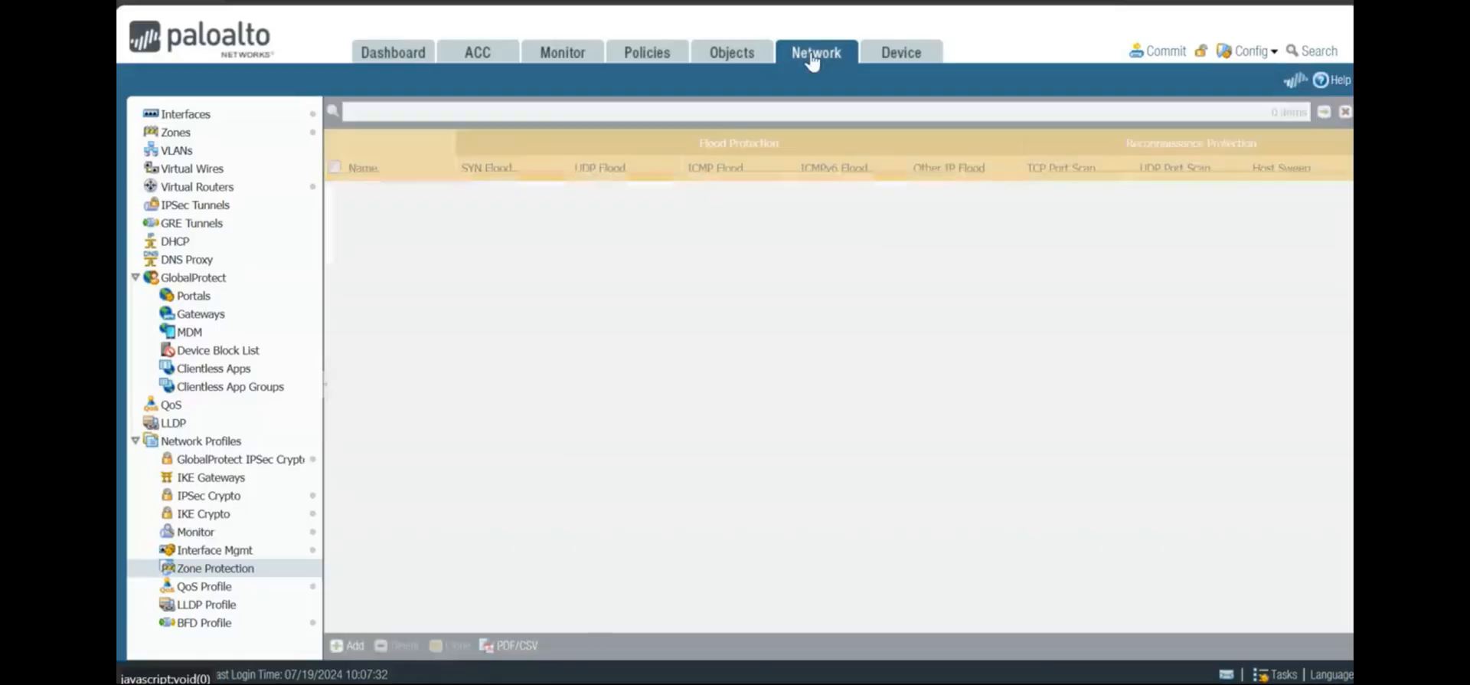
Add a new zone protection profile named Asymmetric-Bypass under Network > Zone Protection.
left_click(187, 113)
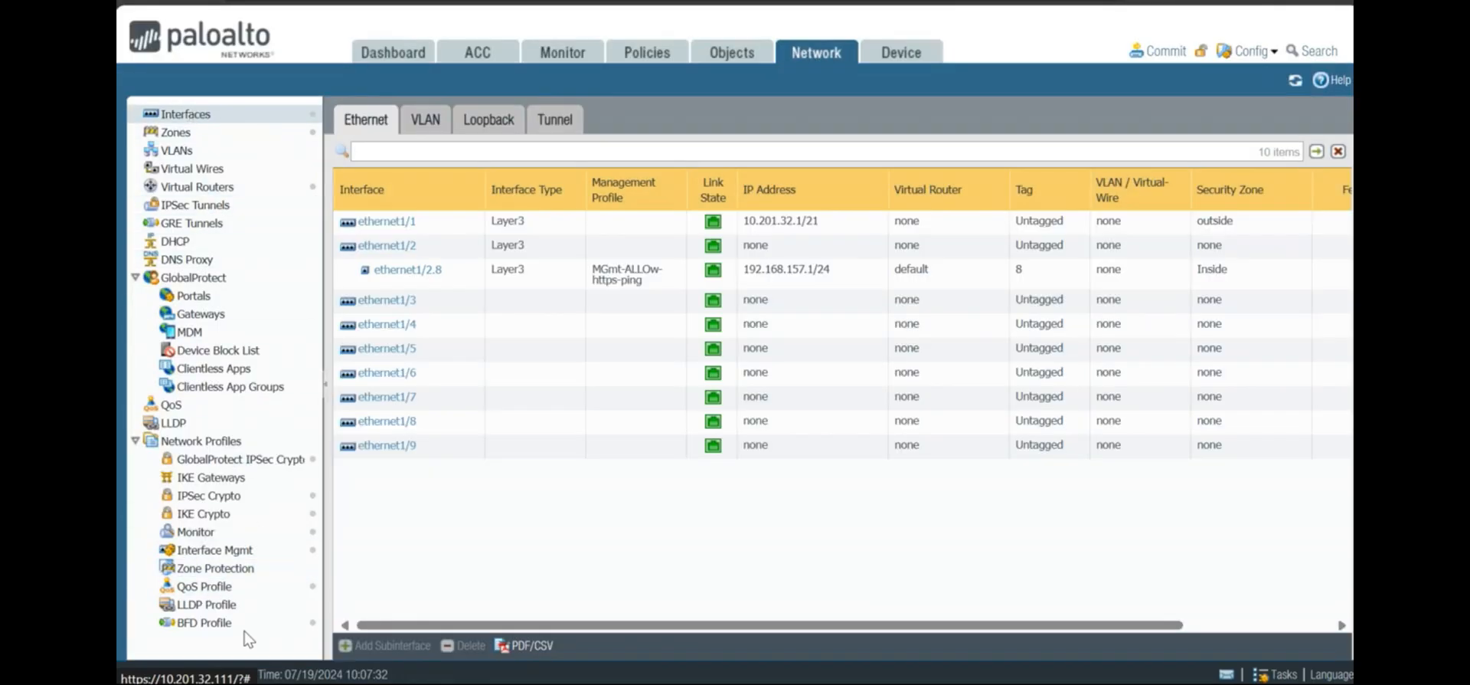
left_click(216, 567)
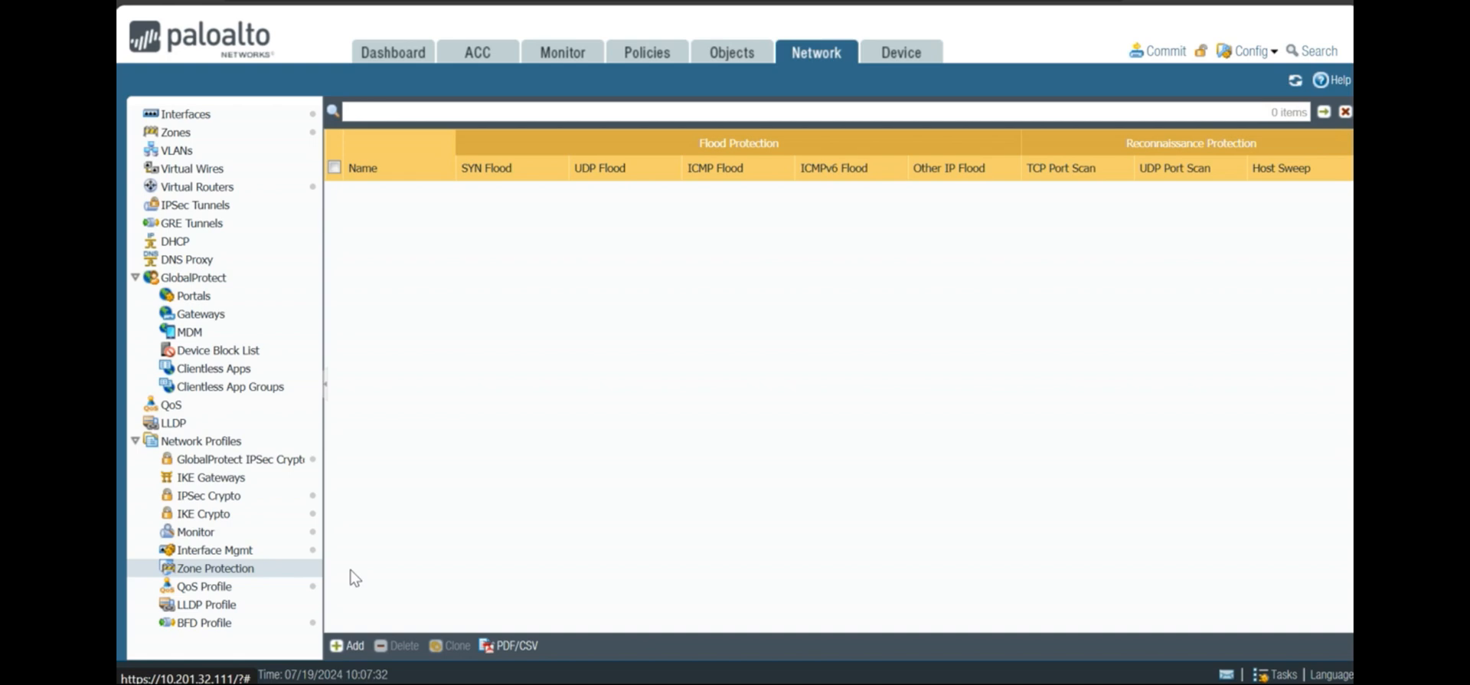
left_click(347, 645)
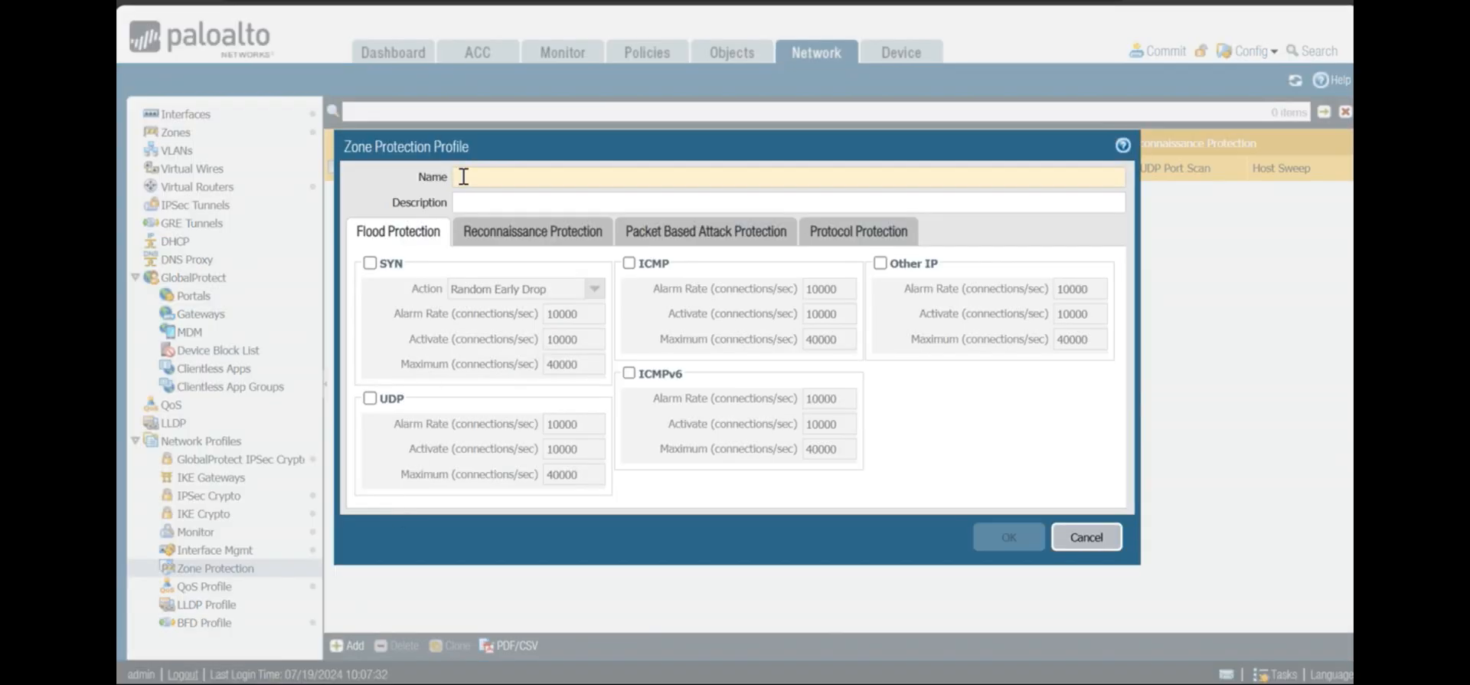
type("Asymmetric-Bypass")
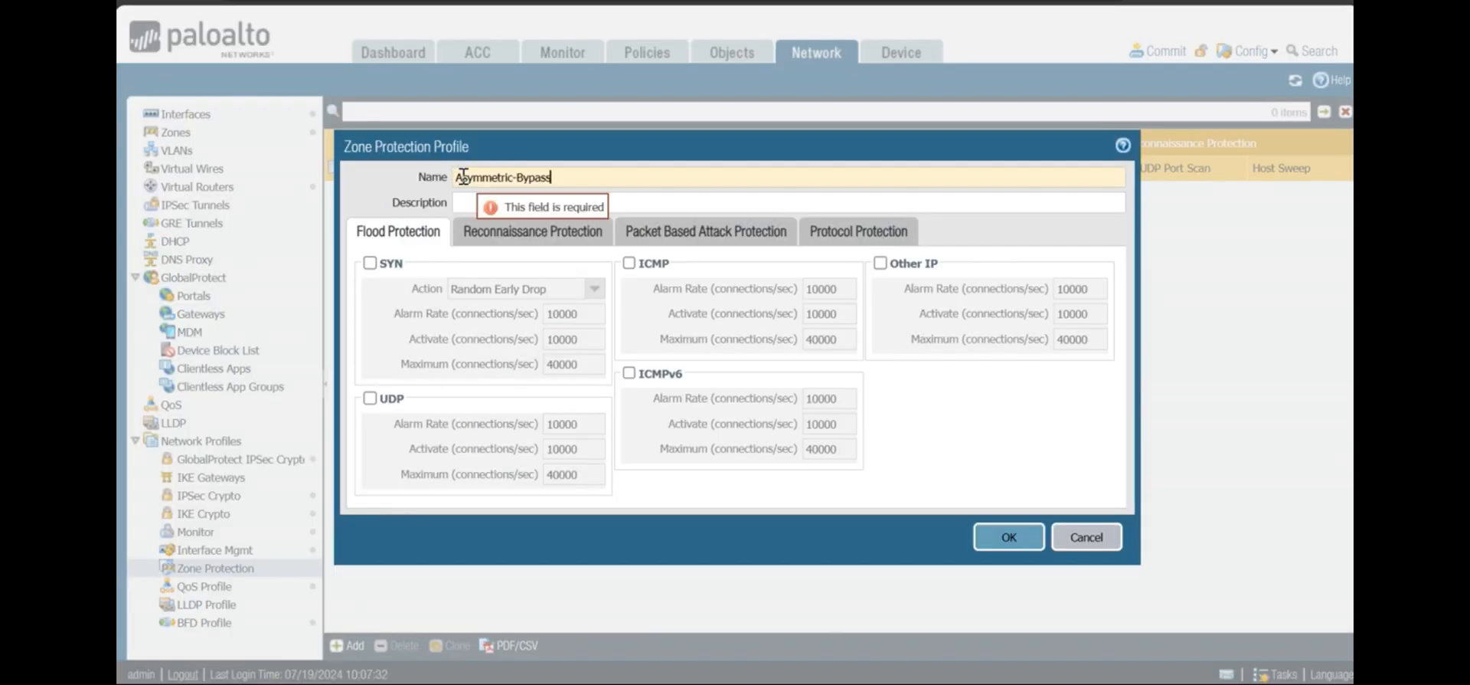
In TCP Drop, set Reject Non-SYN TCP to no and Asymmetric Path to bypass, then save the profile.
left_click(706, 232)
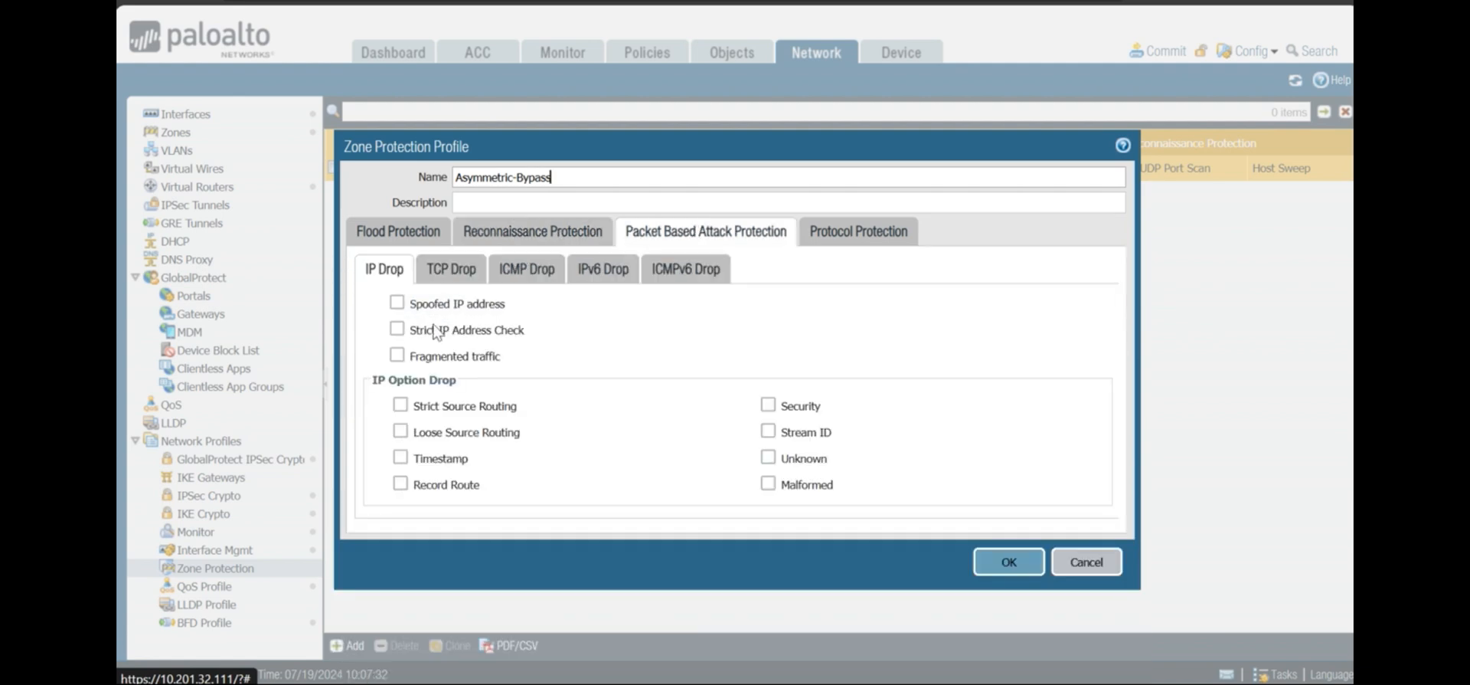
left_click(451, 269)
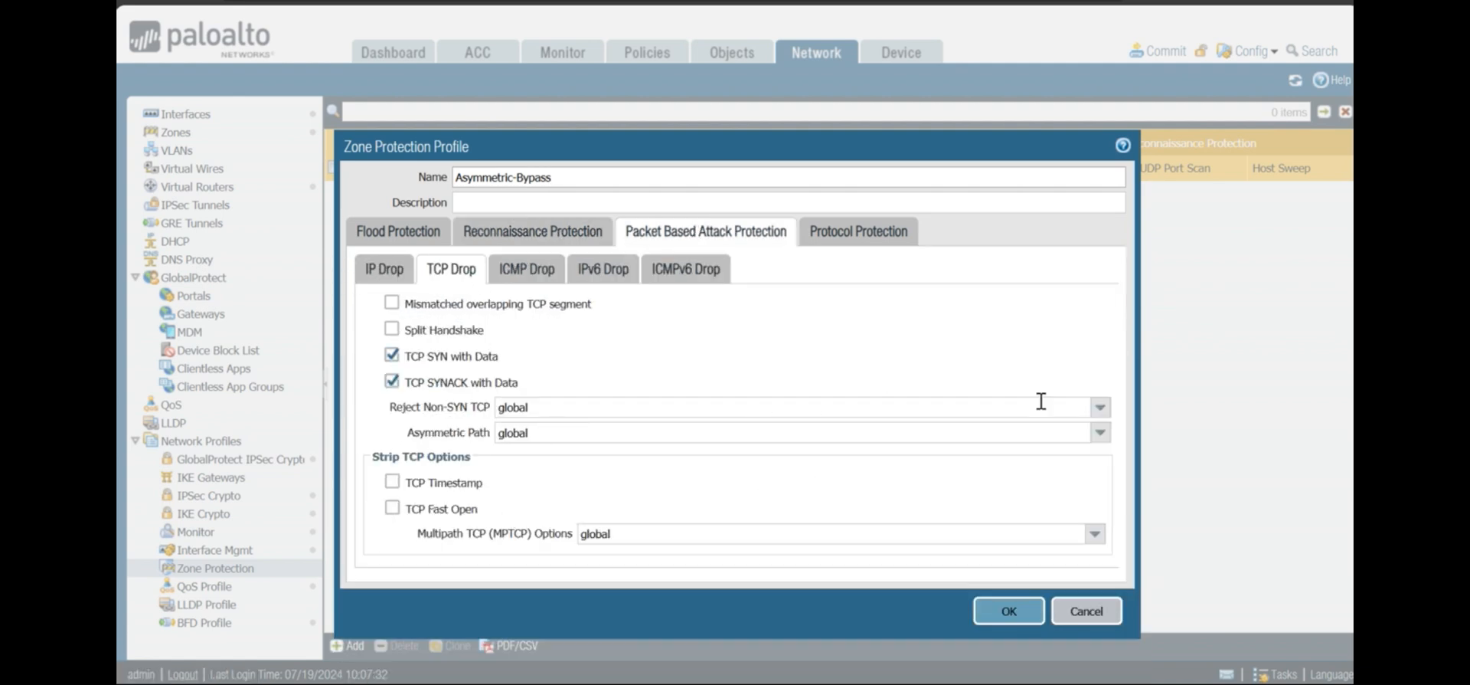
left_click(1098, 406)
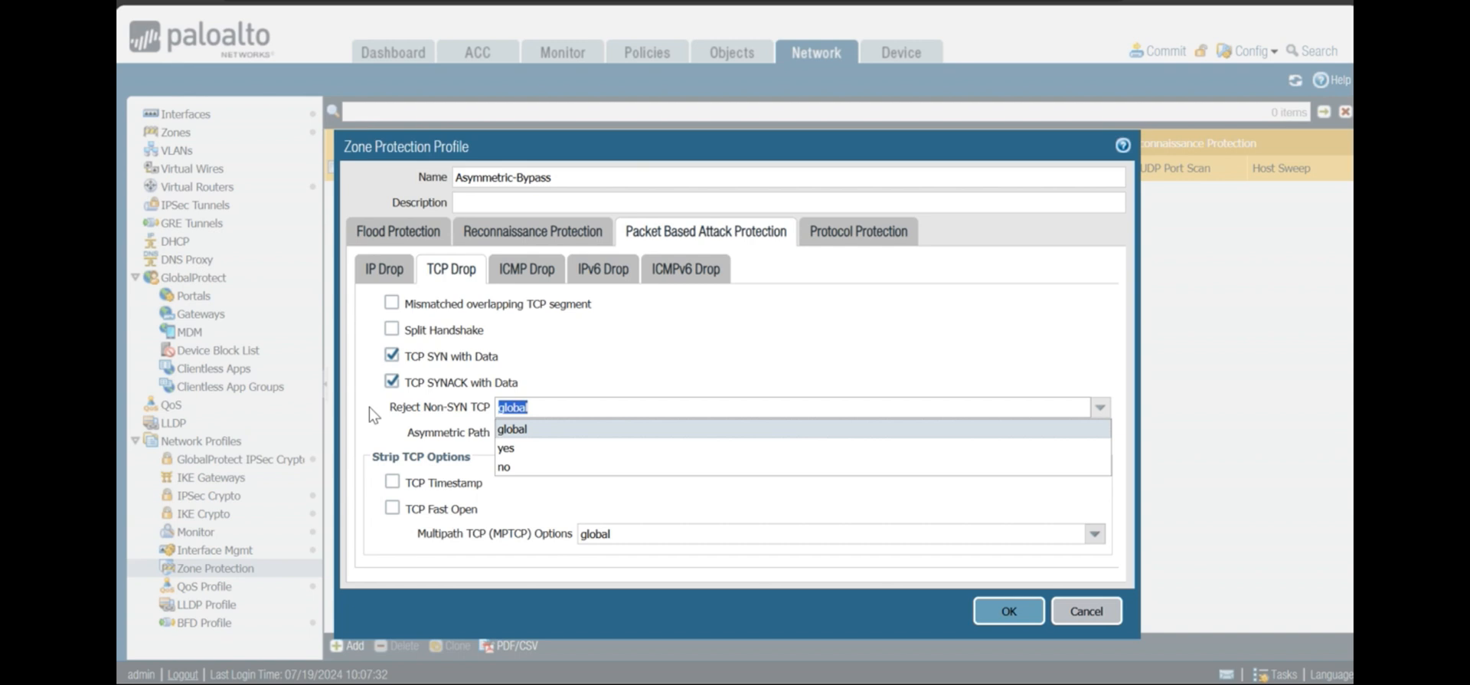
left_click(504, 466)
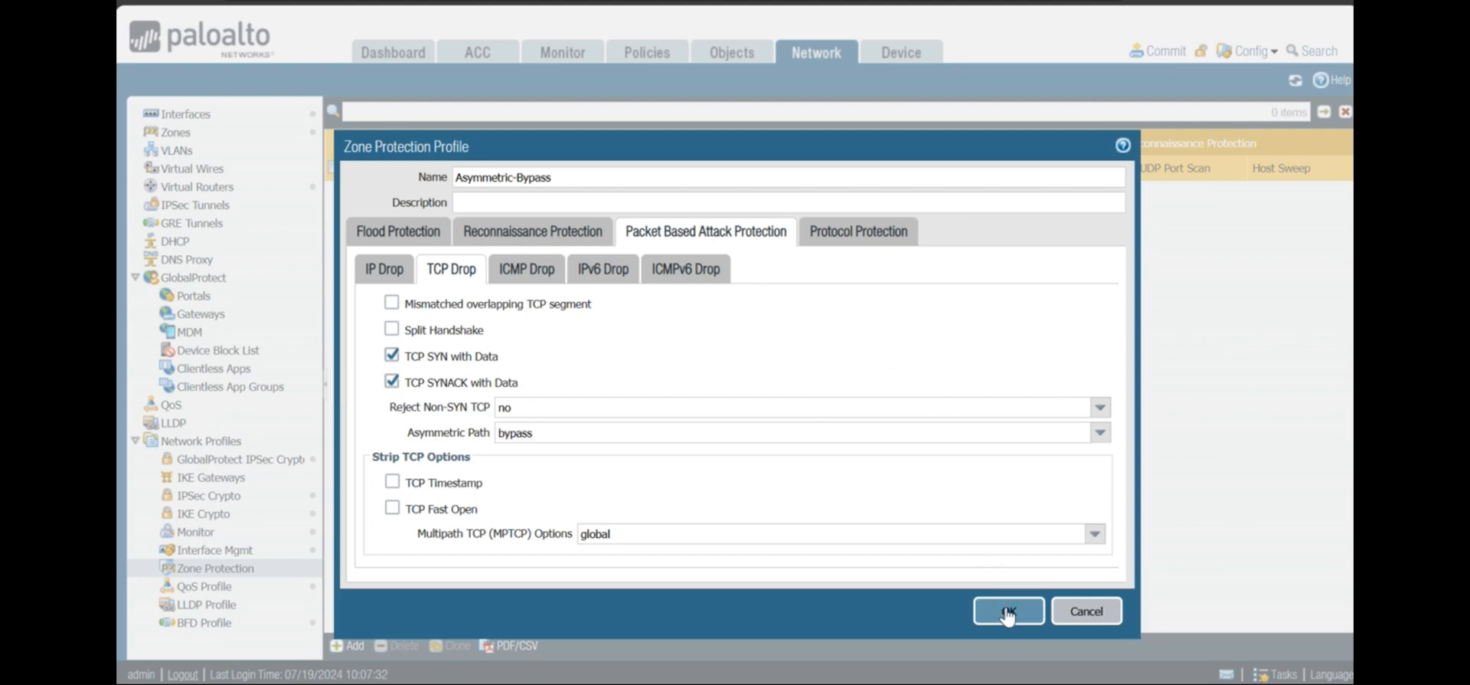
left_click(1007, 611)
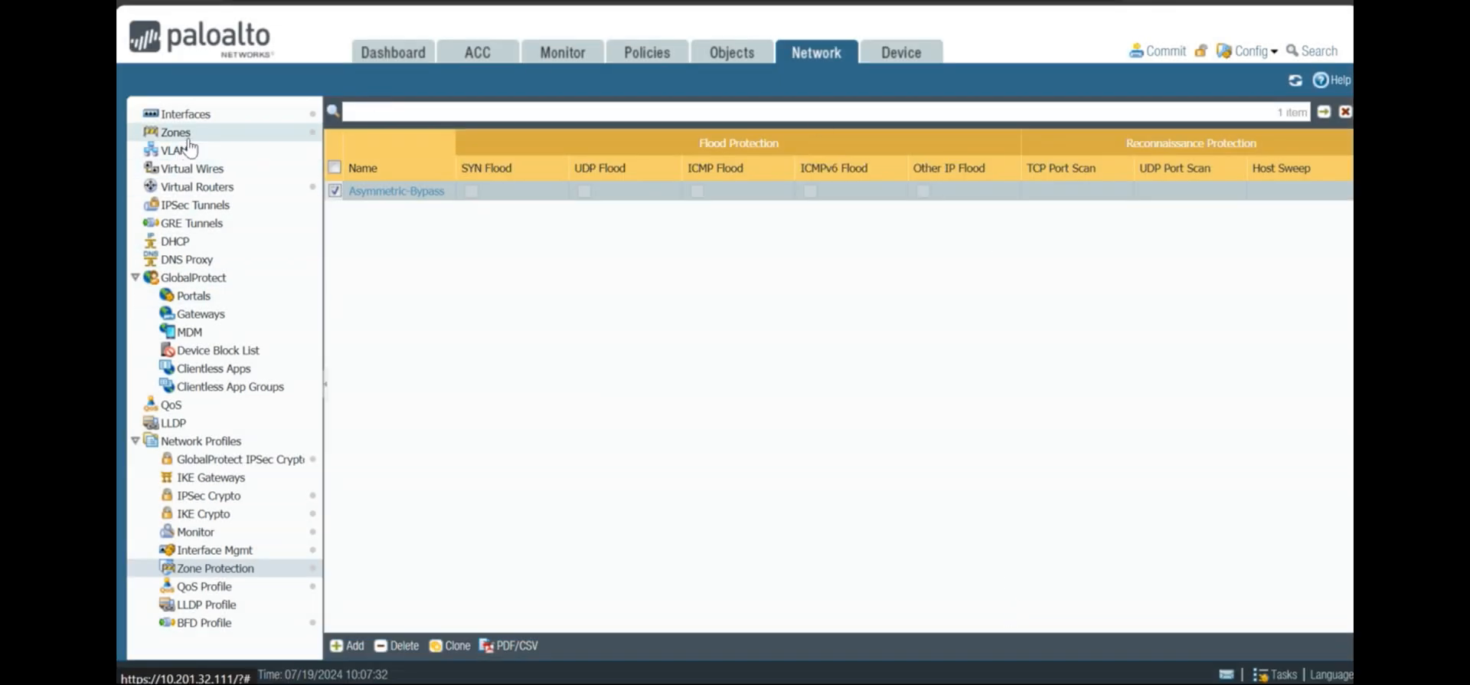
Assign the Asymmetric-Bypass profile to the outside zone and commit the configuration.
left_click(174, 132)
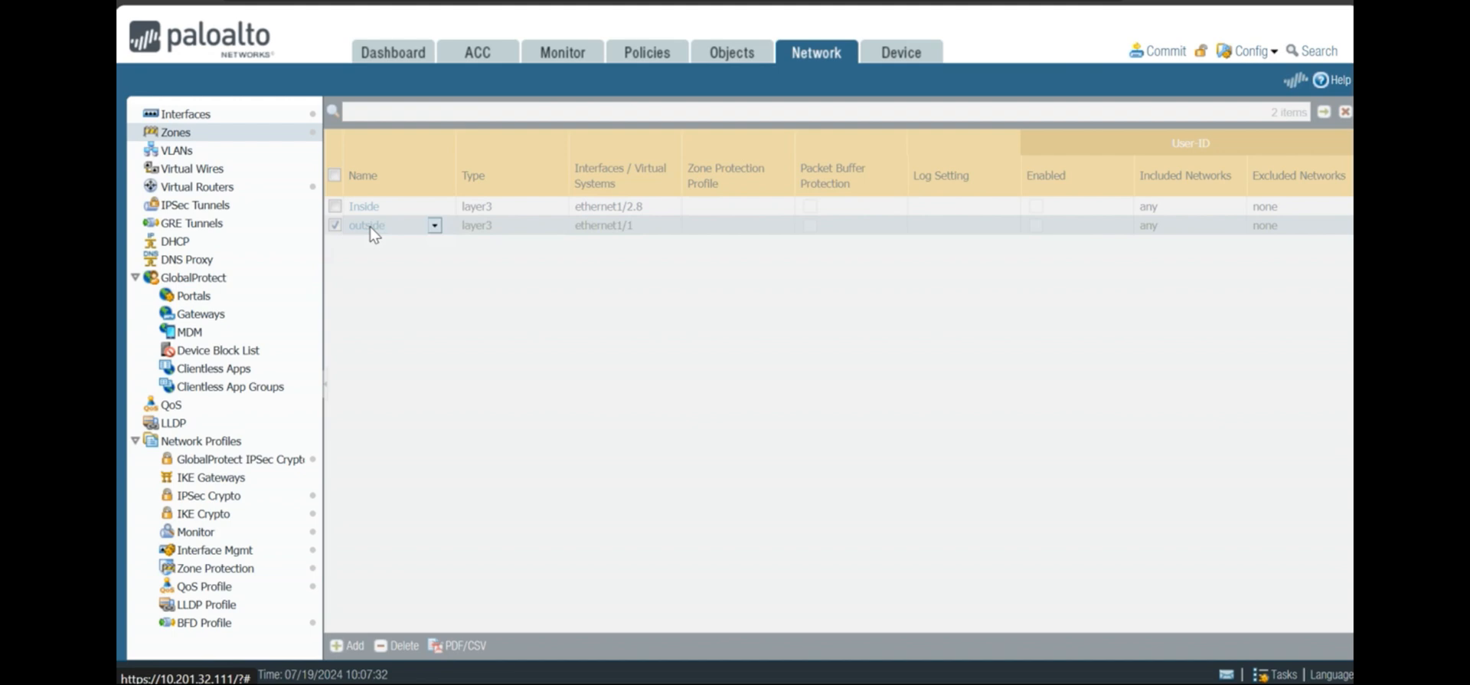
left_click(366, 224)
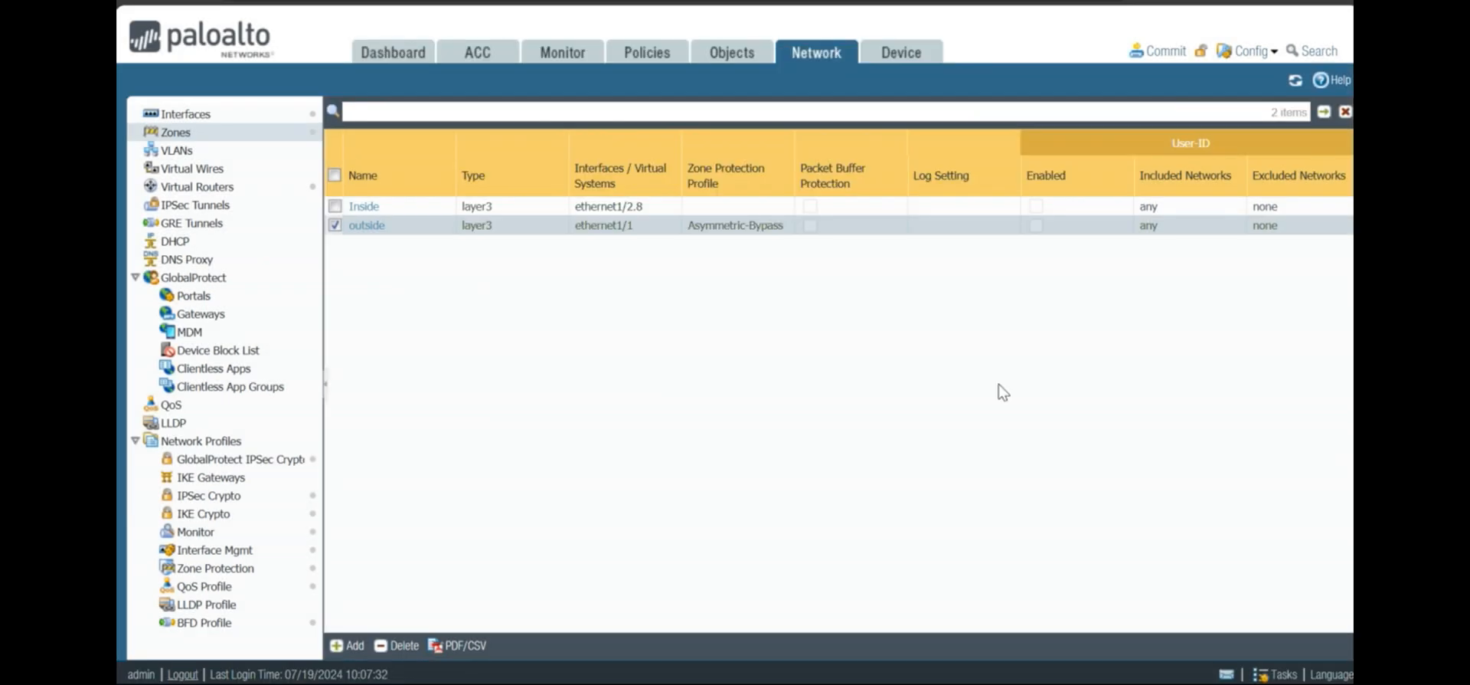
left_click(1164, 50)
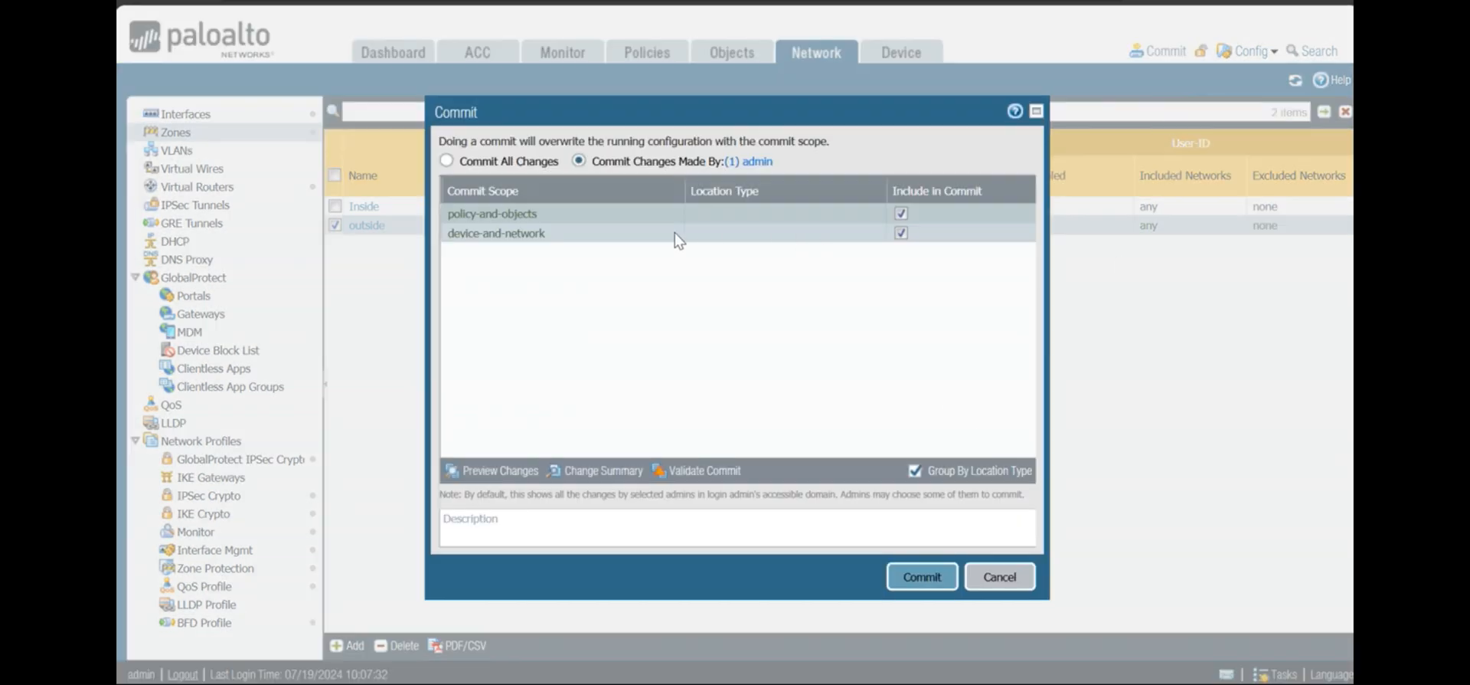
left_click(921, 577)
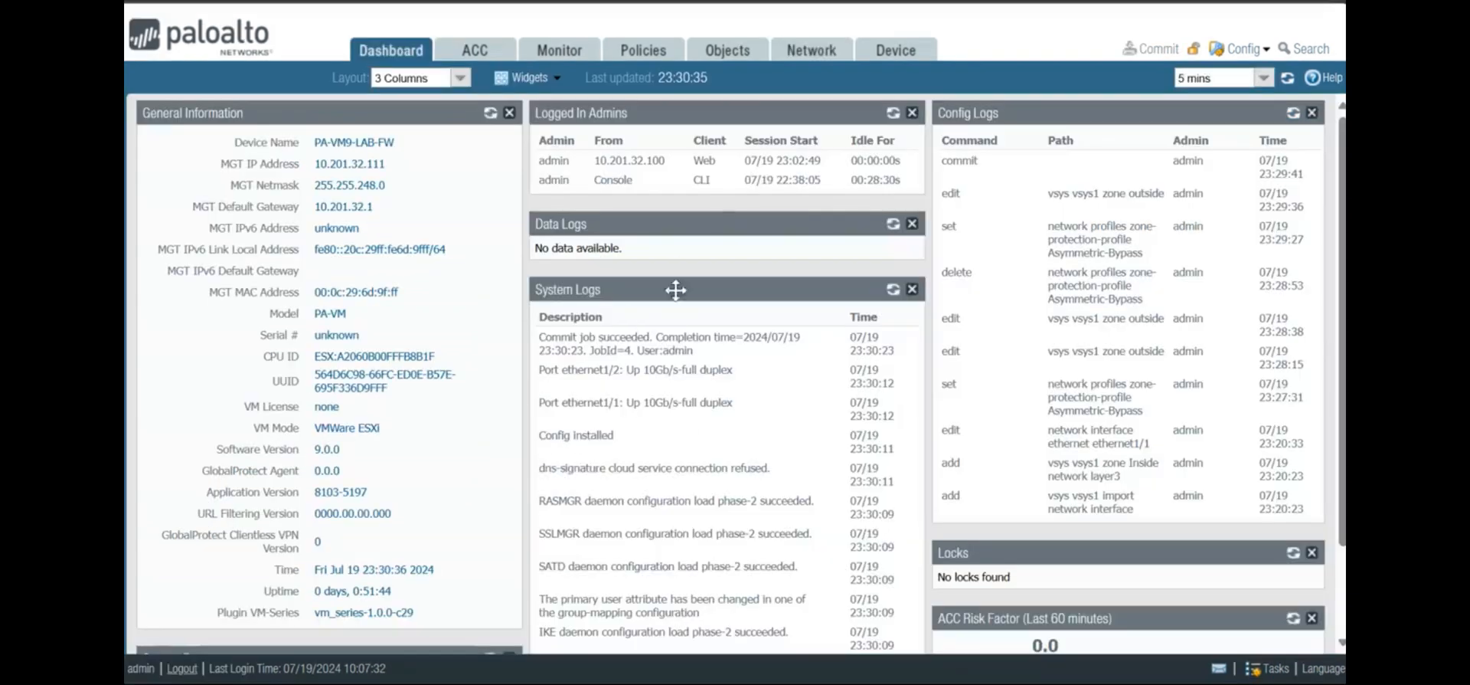
Edit the TCP Settings under Device > Setup > Session.
left_click(812, 49)
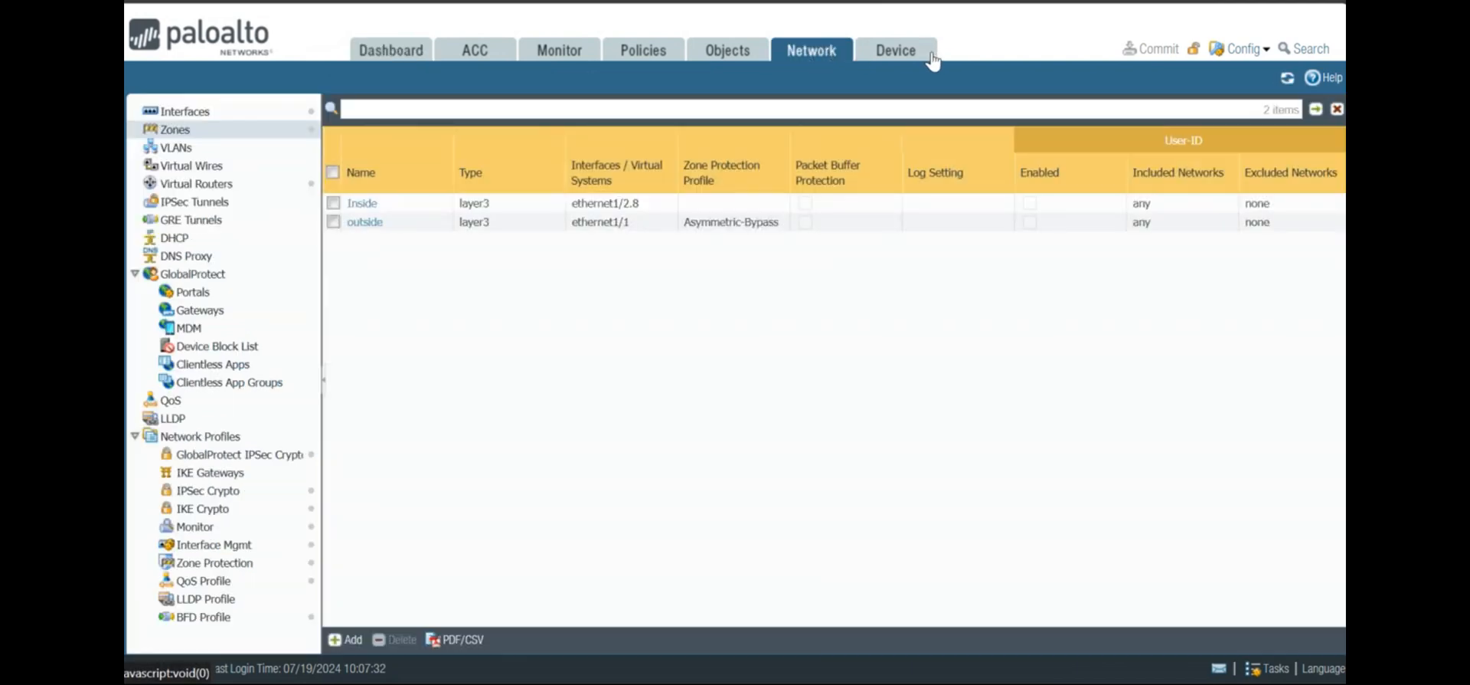
left_click(896, 50)
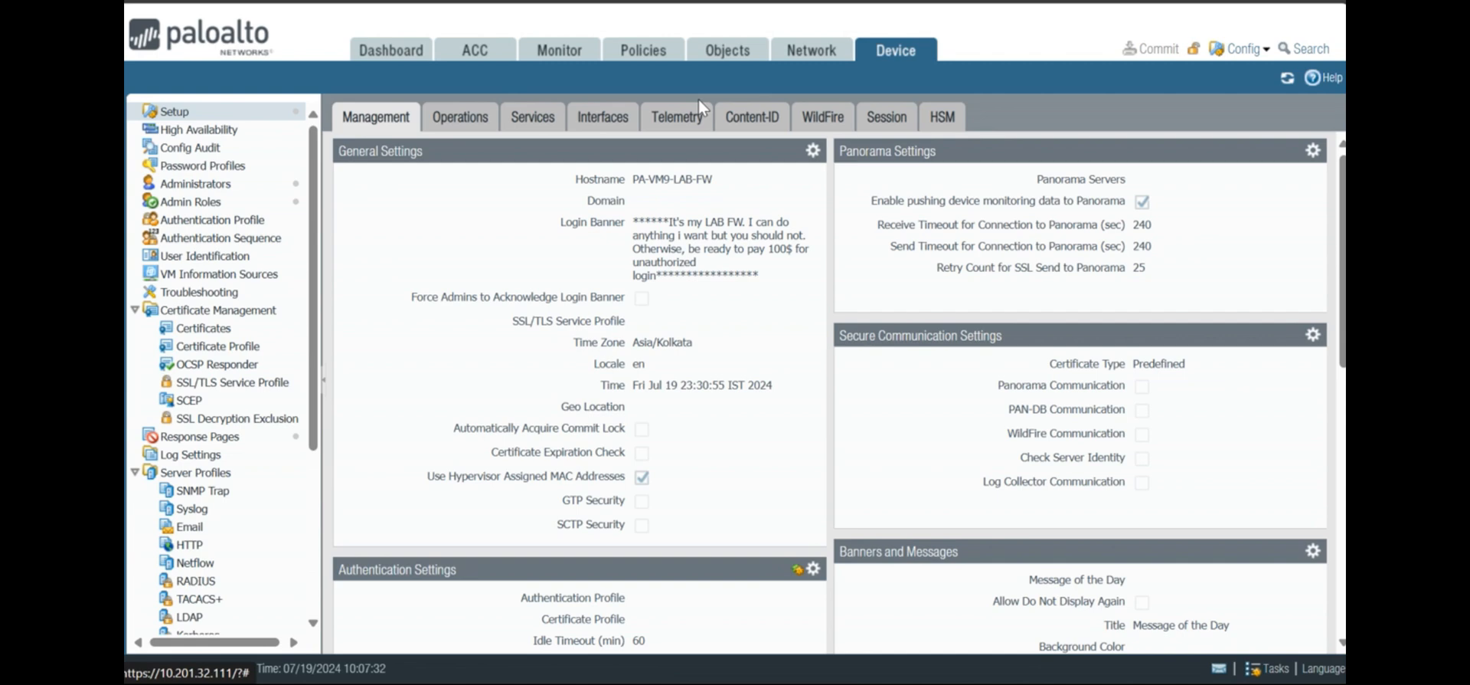
left_click(886, 117)
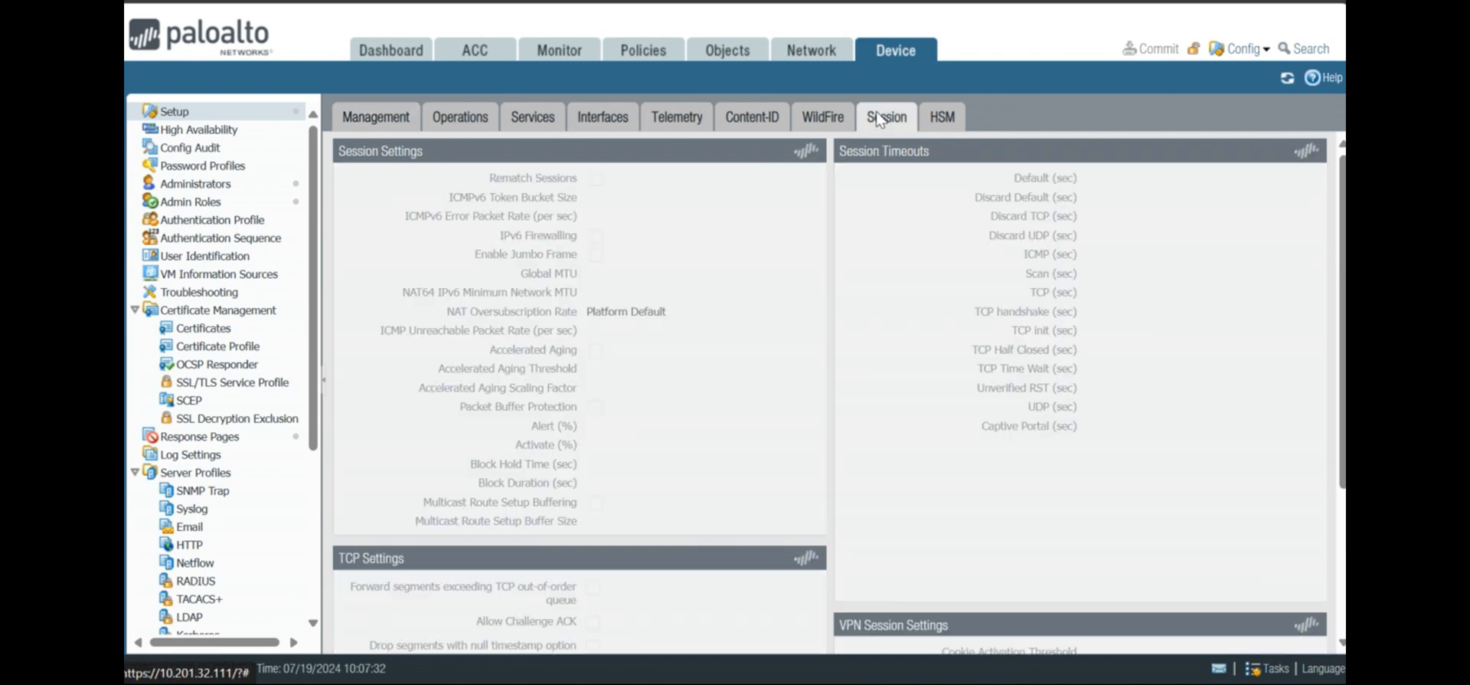
left_click(887, 116)
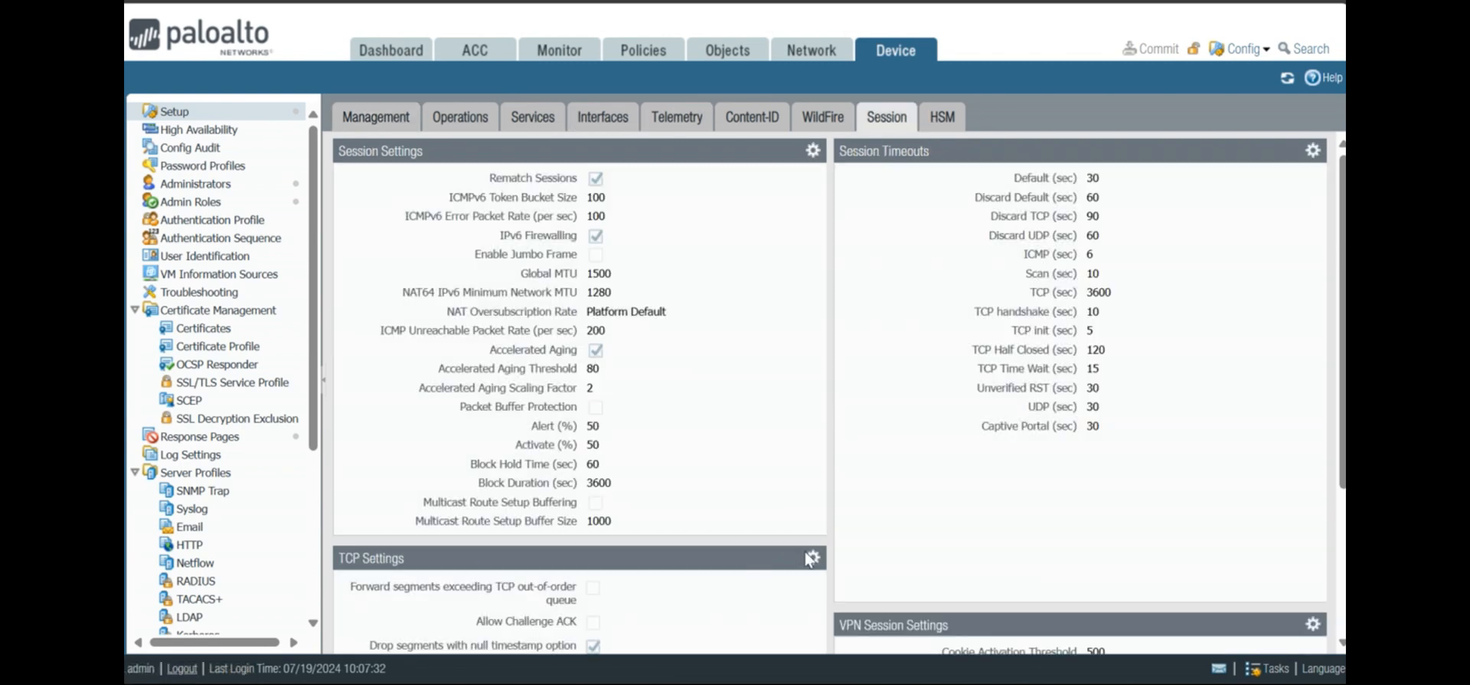
left_click(813, 557)
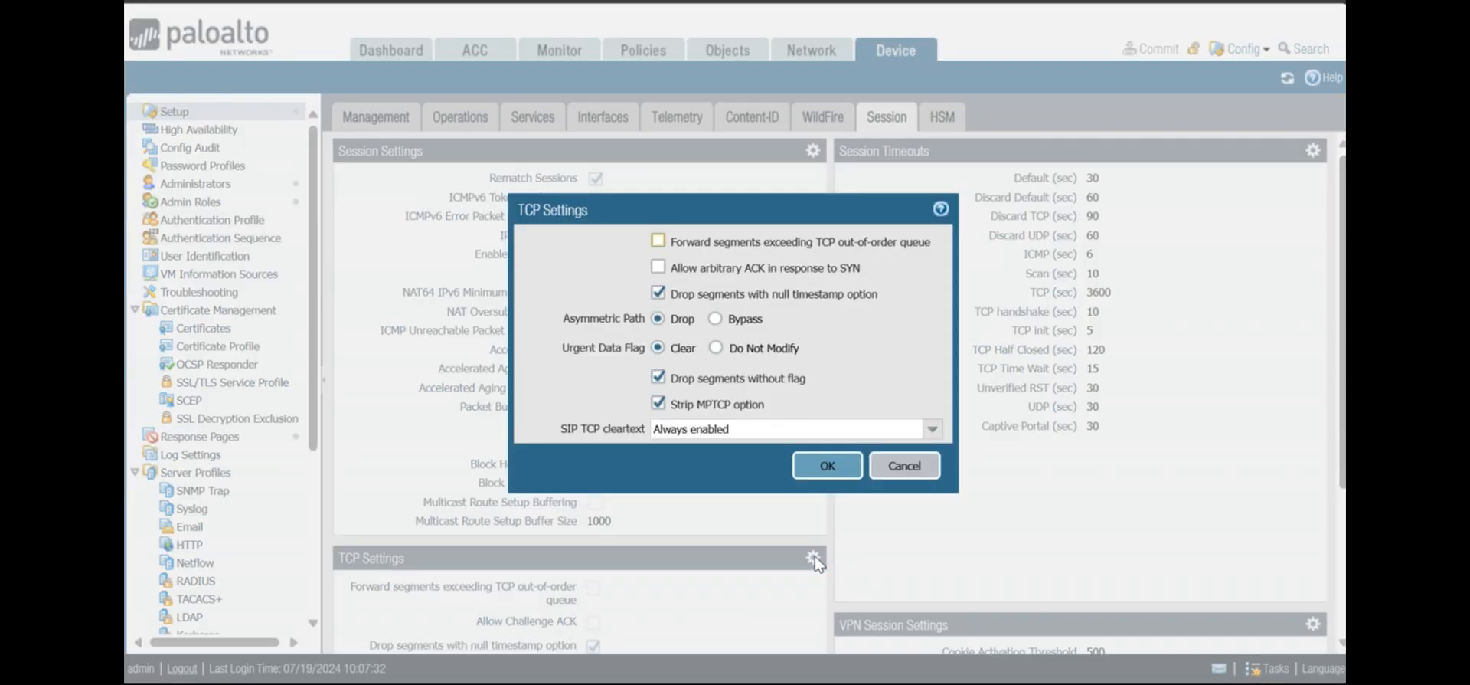
mouse_move(617, 334)
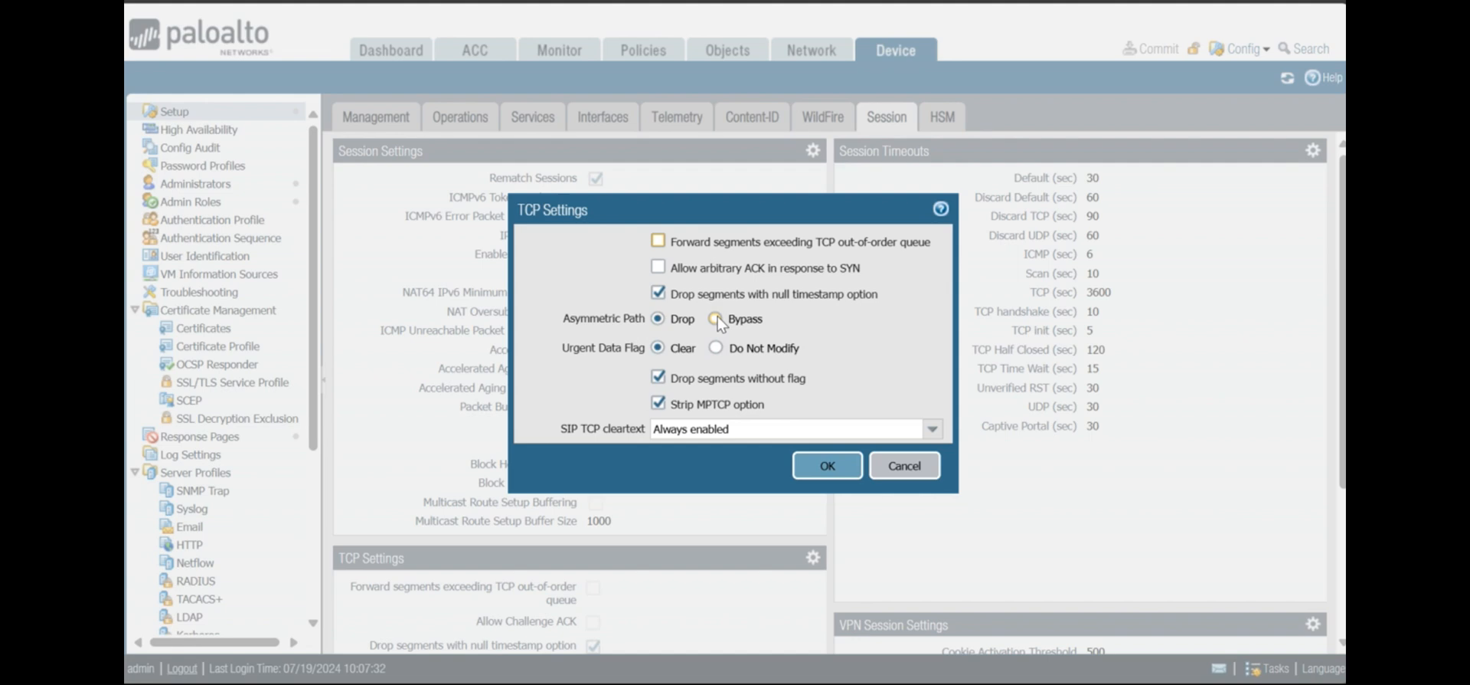
Set device-wide Asymmetric Path to Bypass, save, and commit the change.
left_click(717, 319)
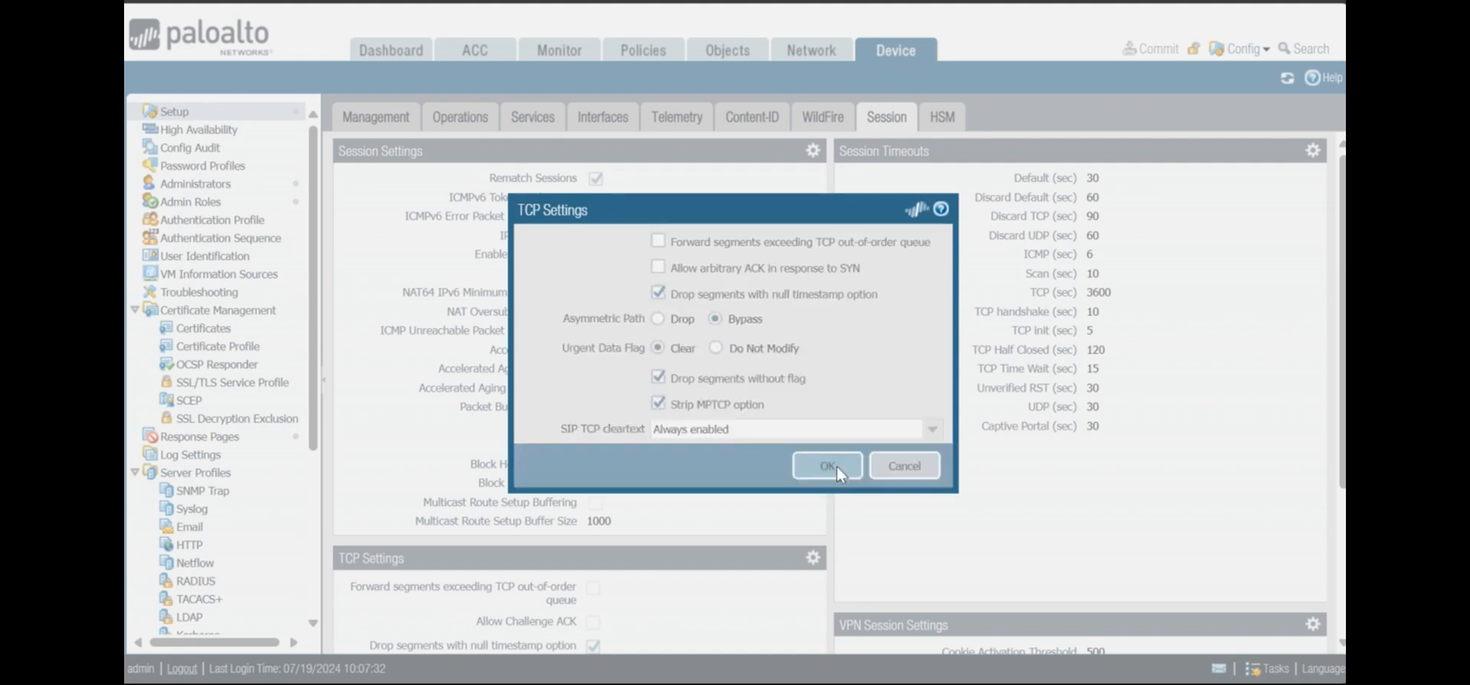
left_click(827, 465)
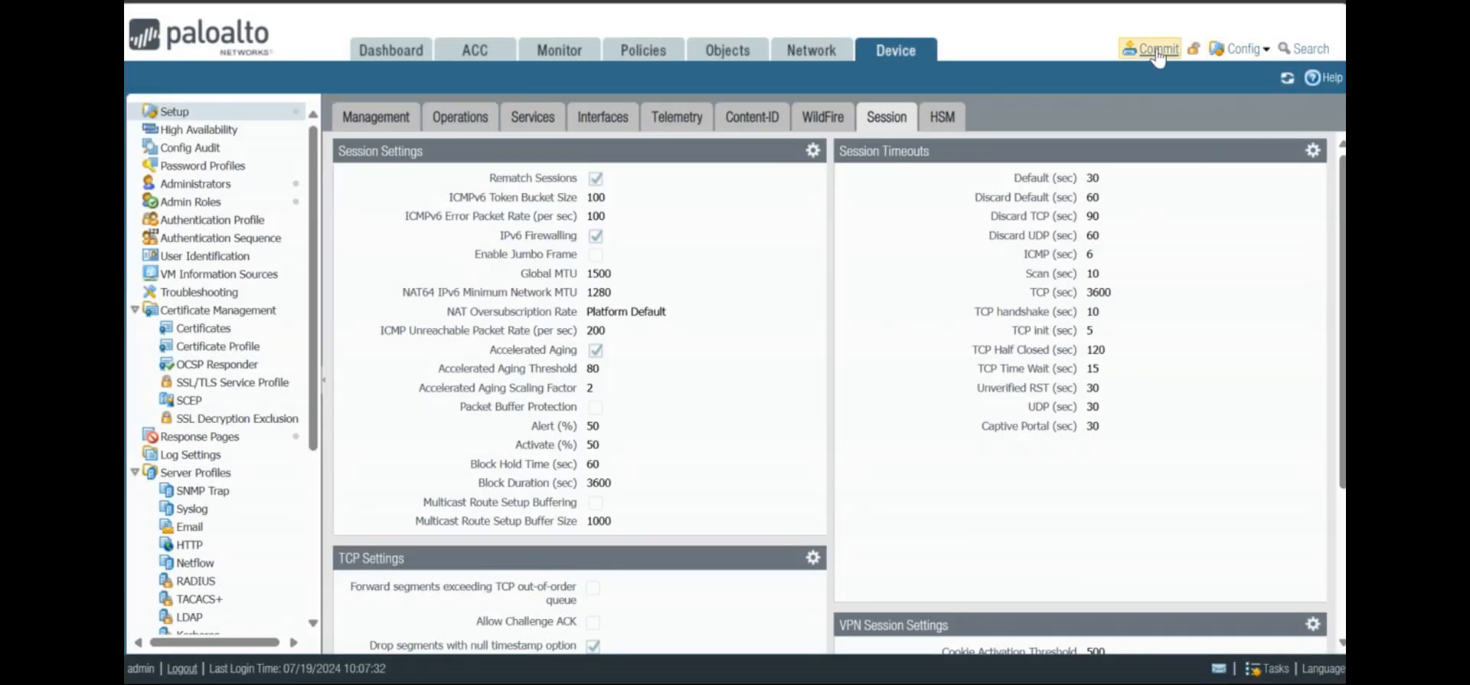
left_click(1154, 49)
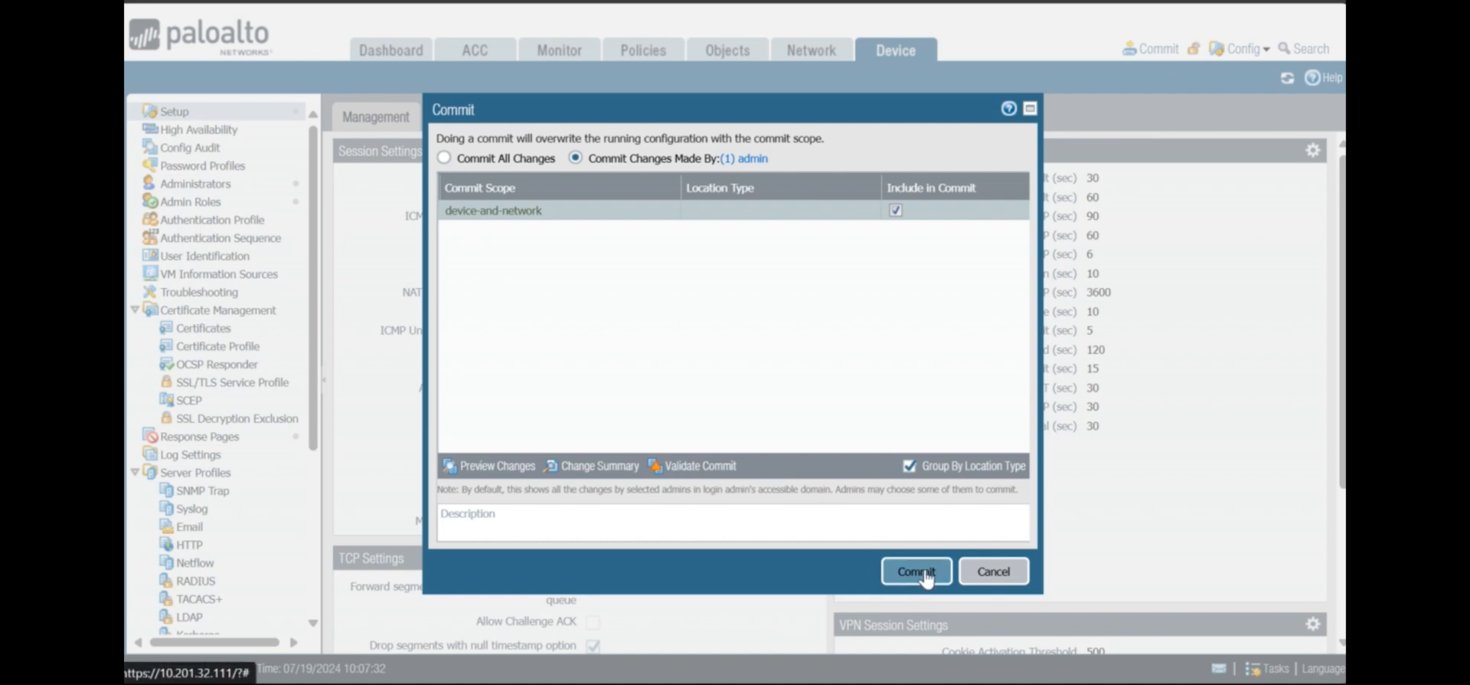
left_click(917, 571)
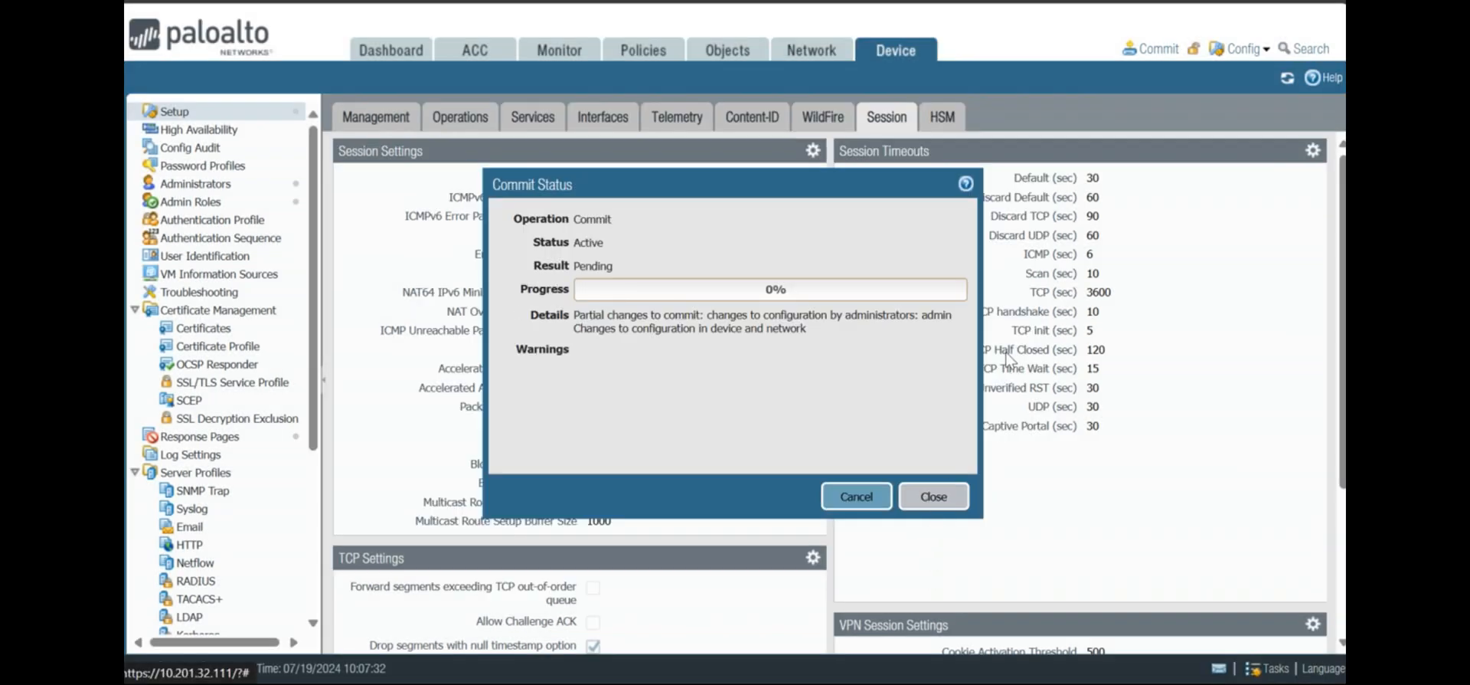